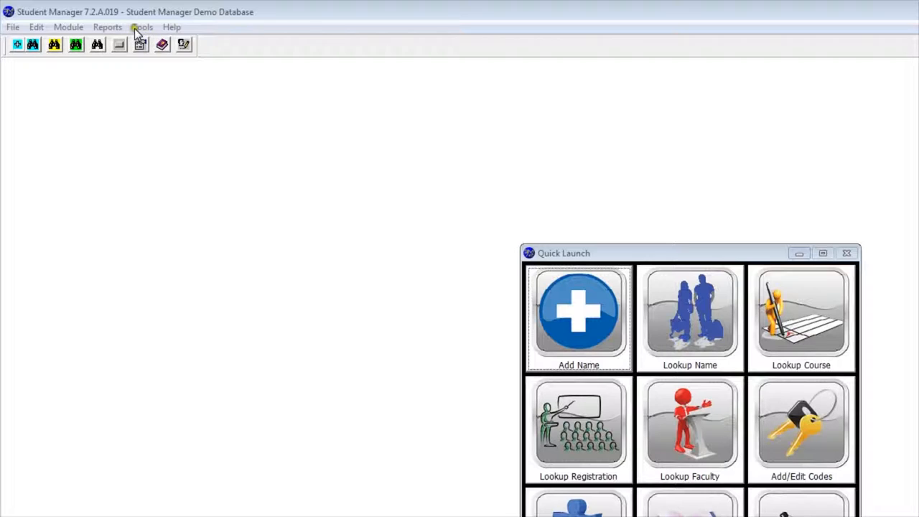
# Reveal the Tools menu's Import/Export options, including CASS Name Import and Name Import Wizard
pyautogui.click(142, 26)
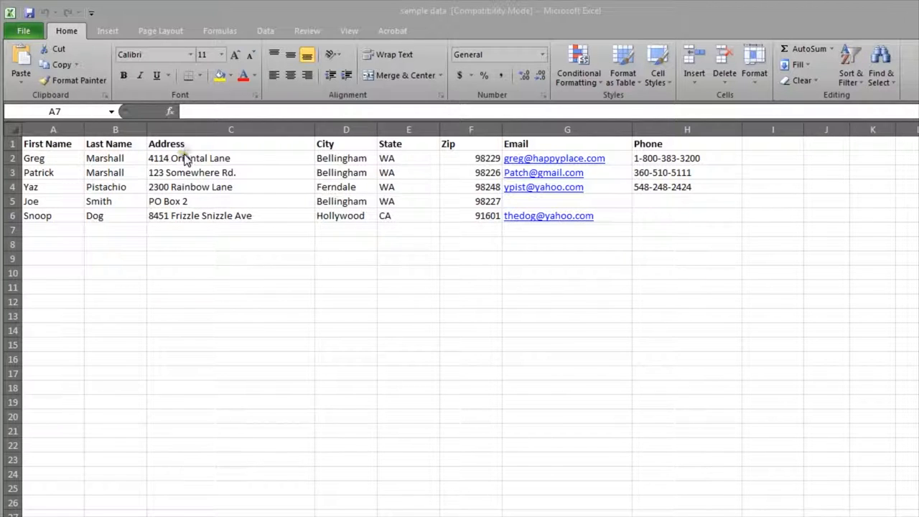
pyautogui.moveTo(325, 150)
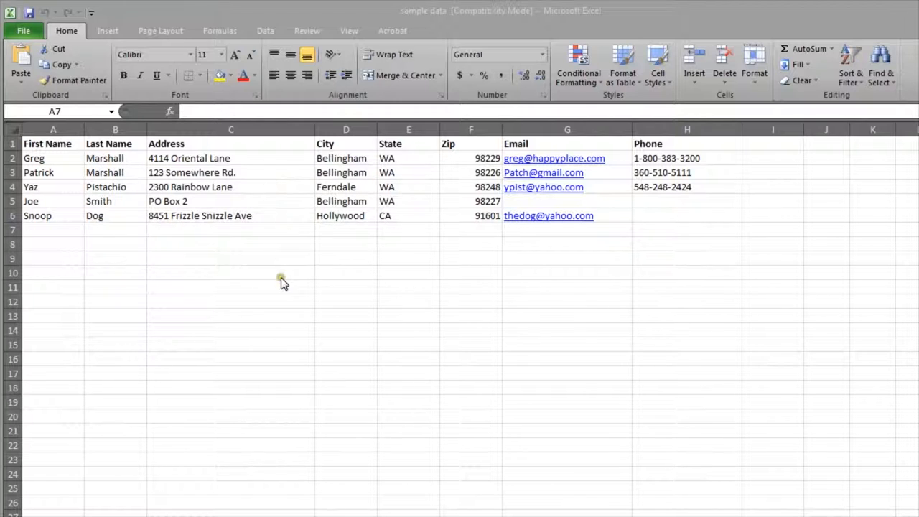
pyautogui.moveTo(91, 172)
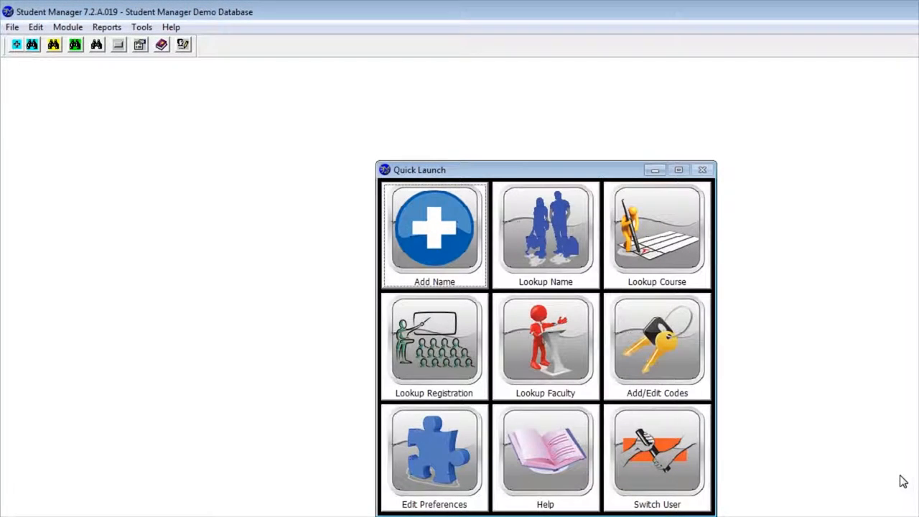
pyautogui.moveTo(333, 228)
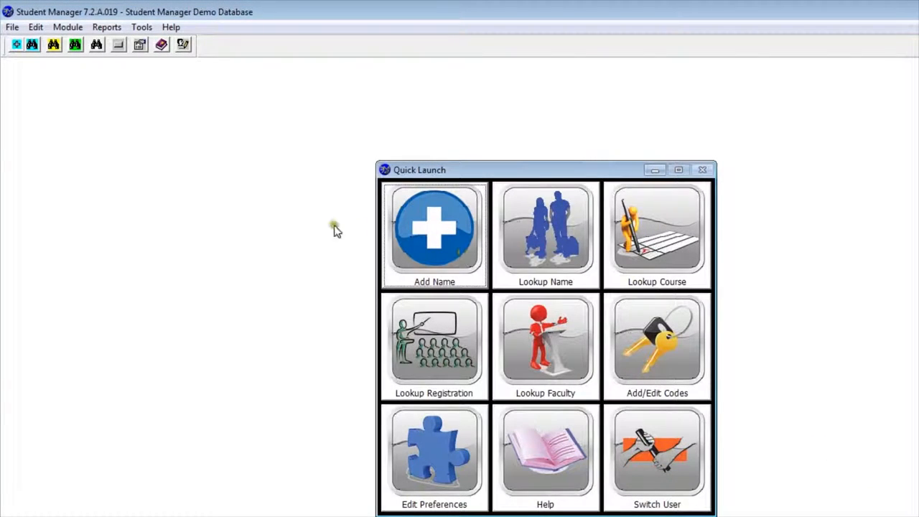
pyautogui.moveTo(198, 112)
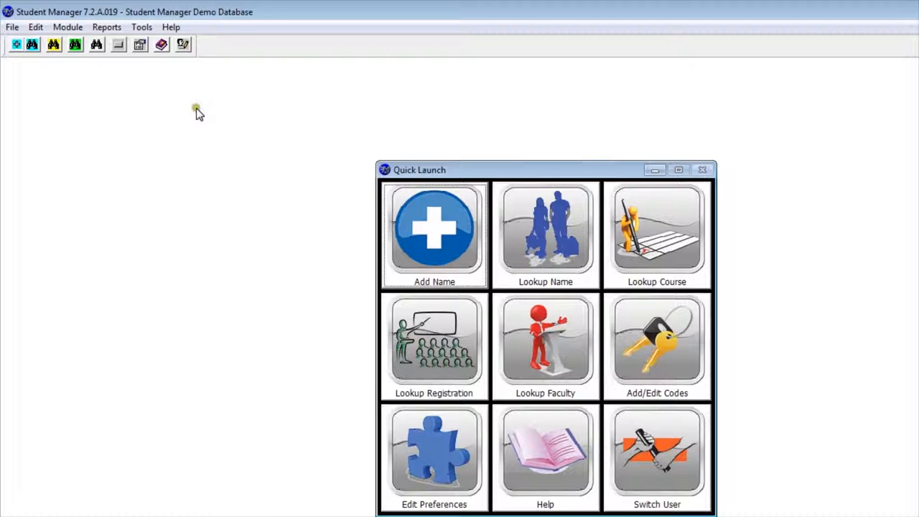
pyautogui.click(141, 26)
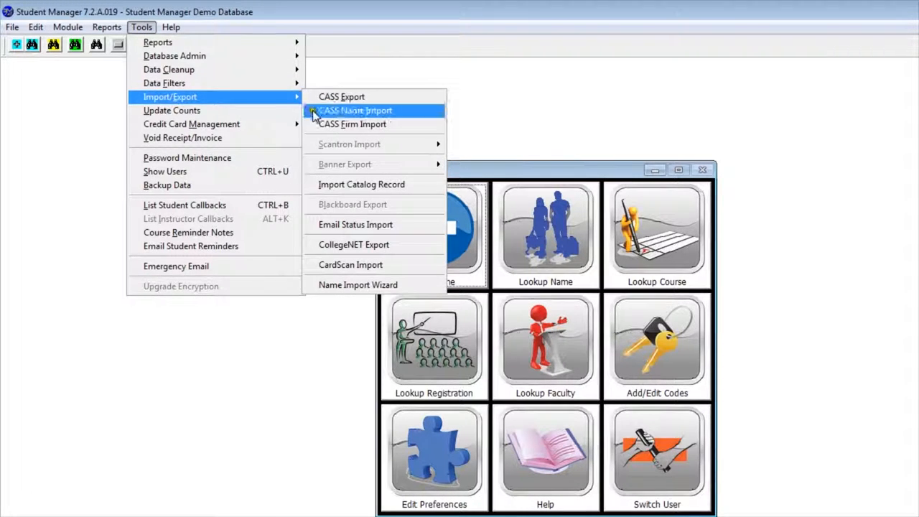
pyautogui.moveTo(358, 284)
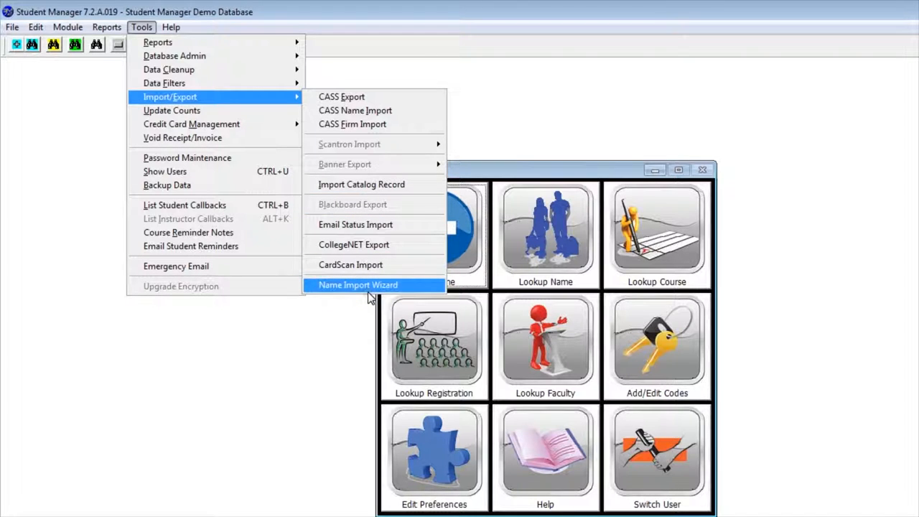
# Launch the Name Import Wizard and load the sample data spreadsheet from the Desktop
pyautogui.click(357, 285)
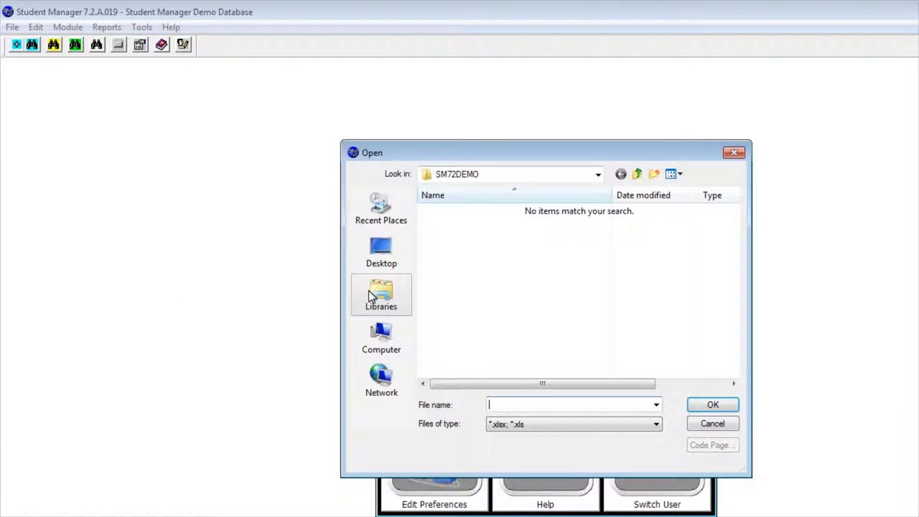
pyautogui.moveTo(462, 290)
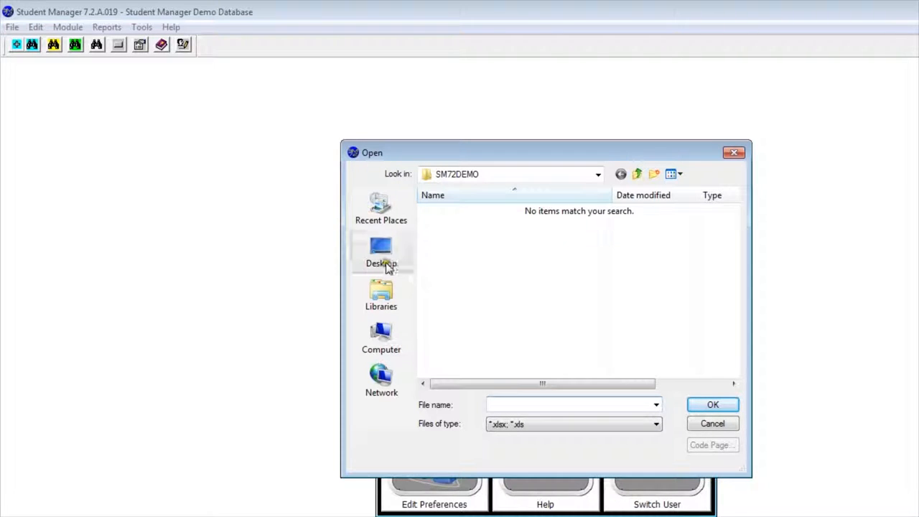
pyautogui.click(382, 251)
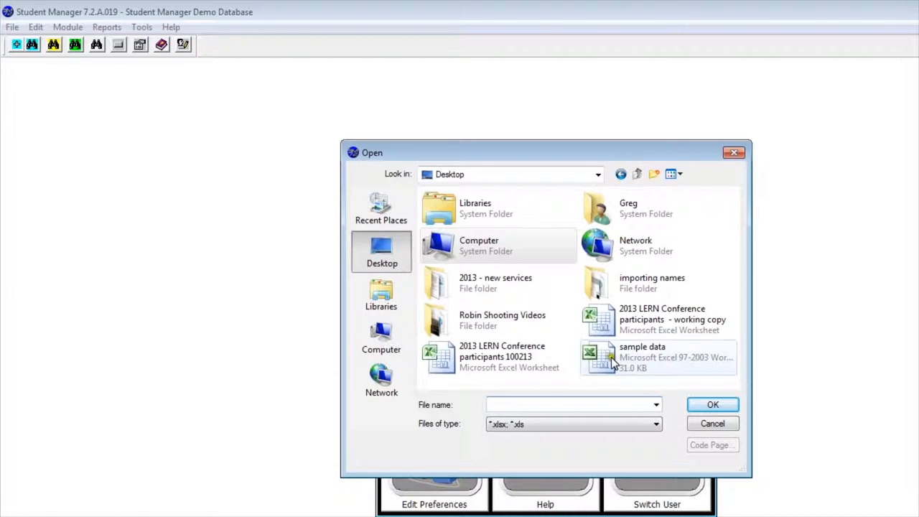
pyautogui.click(642, 356)
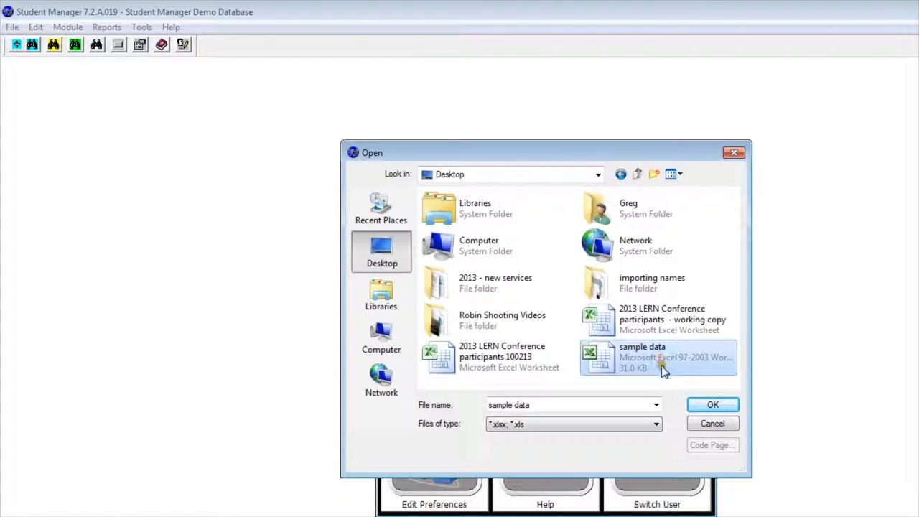
pyautogui.moveTo(669, 367)
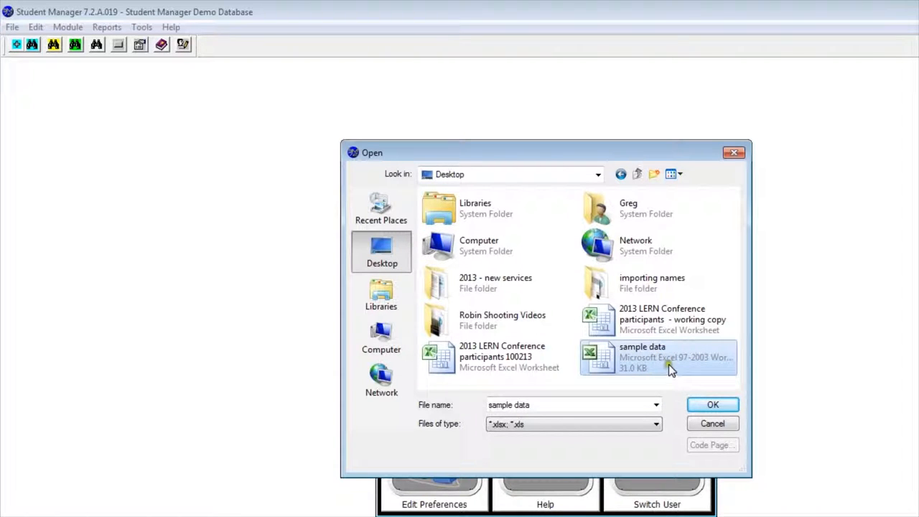
pyautogui.moveTo(706, 368)
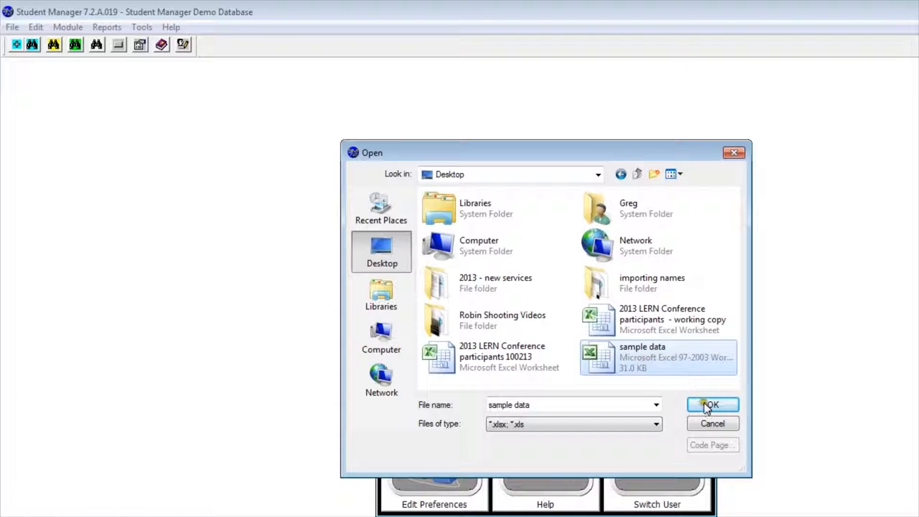
pyautogui.click(709, 405)
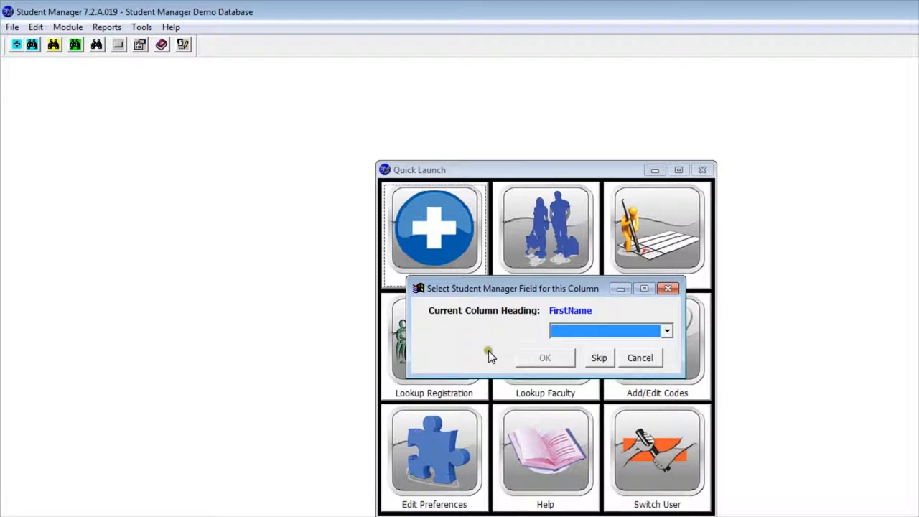
pyautogui.moveTo(475, 351)
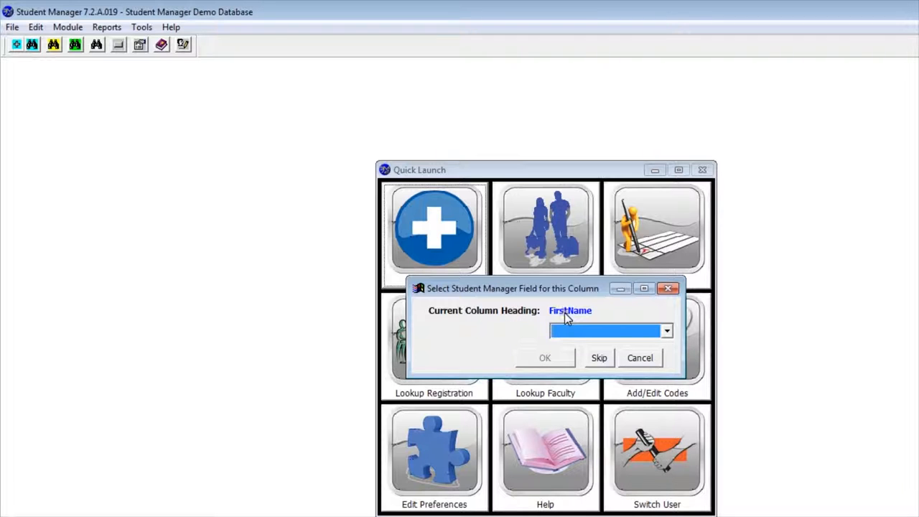
# Map the spreadsheet's FirstName column to First Name (Names)
pyautogui.click(666, 331)
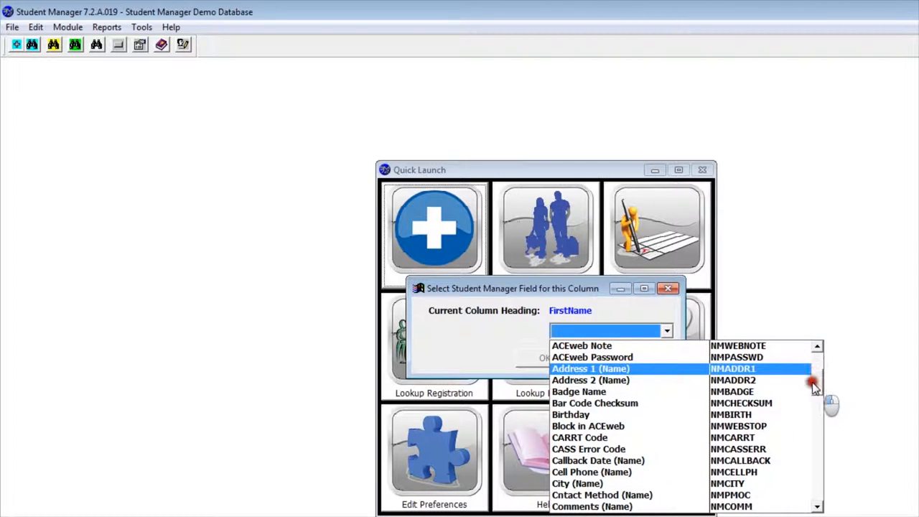
pyautogui.scroll(-3)
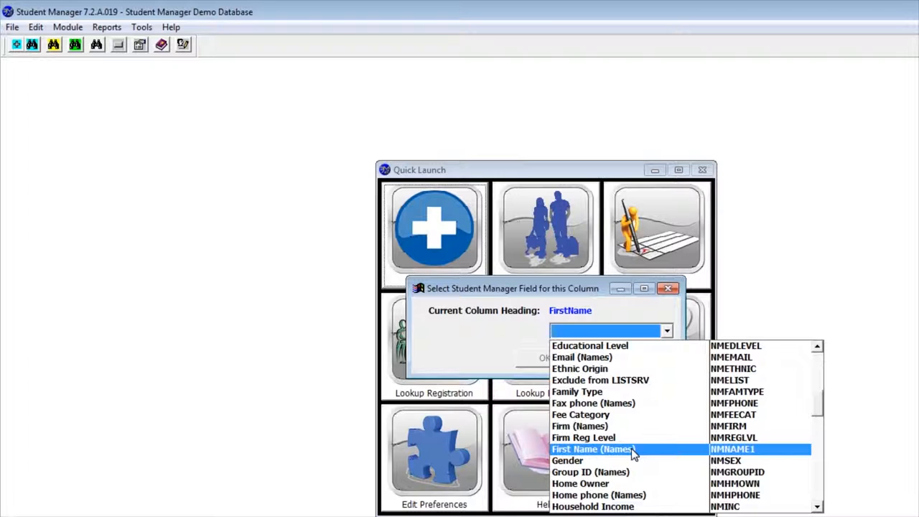
pyautogui.click(592, 448)
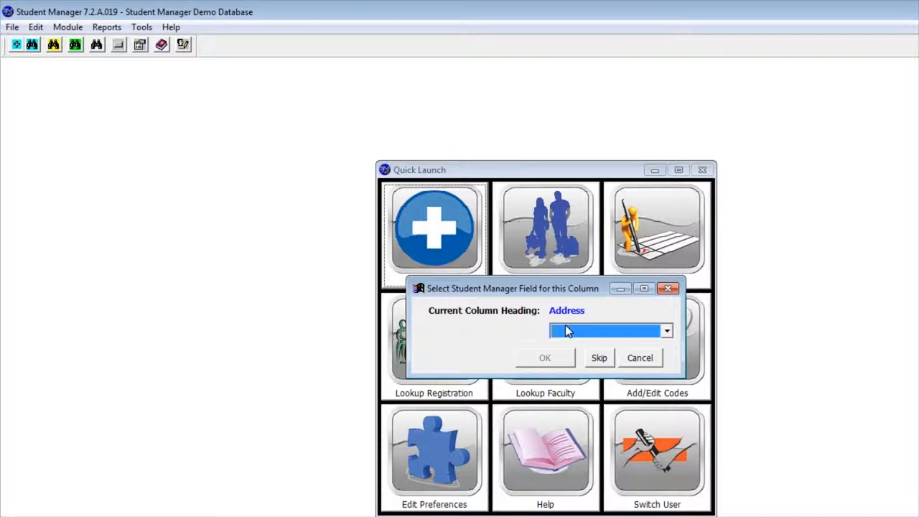
# Map the Address column to Address 1 (Name) and the City column to the city field
pyautogui.click(666, 330)
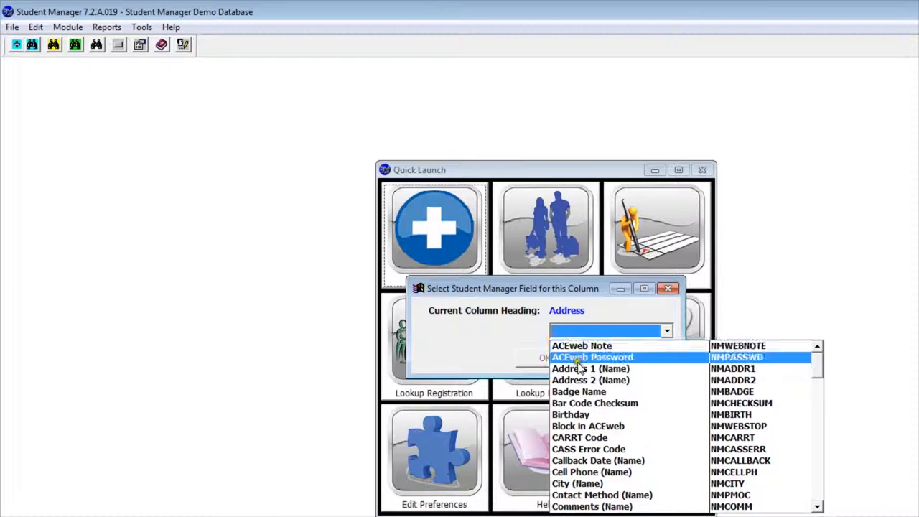
pyautogui.click(590, 368)
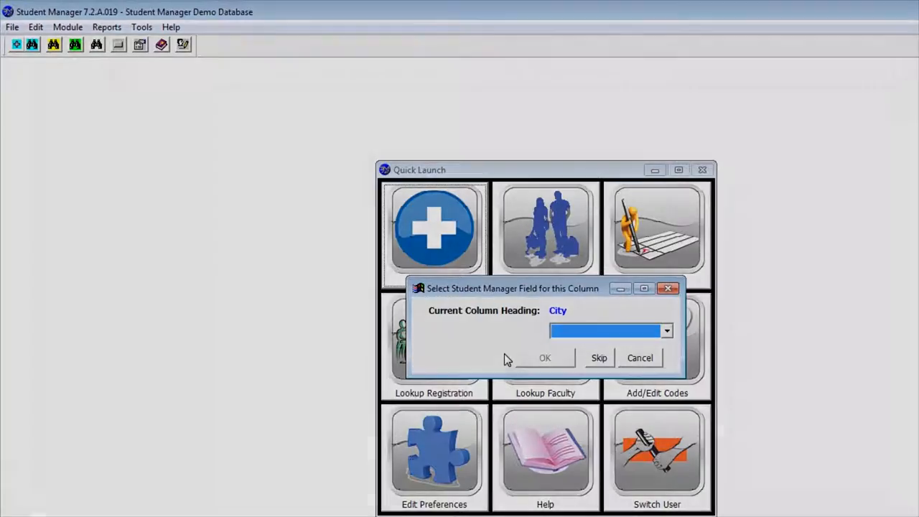
pyautogui.click(599, 357)
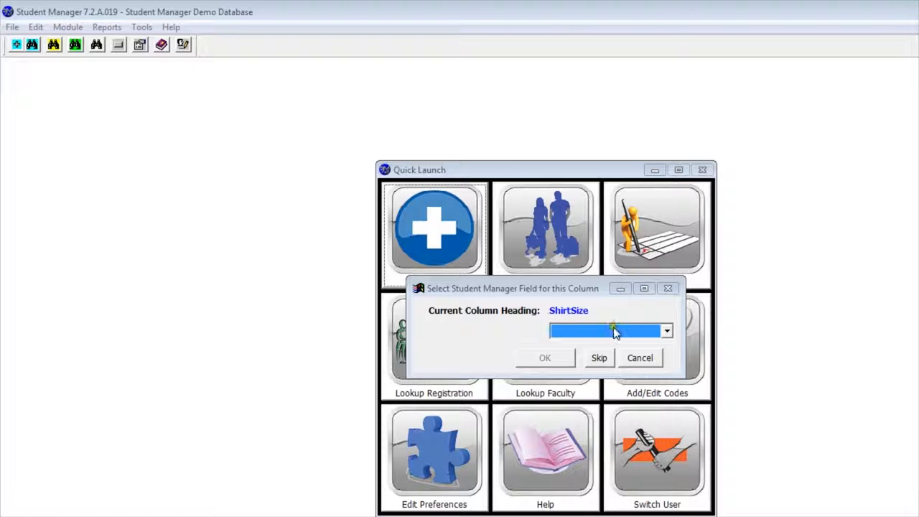
# Map the ShirtSize column to User defined text2
pyautogui.click(666, 330)
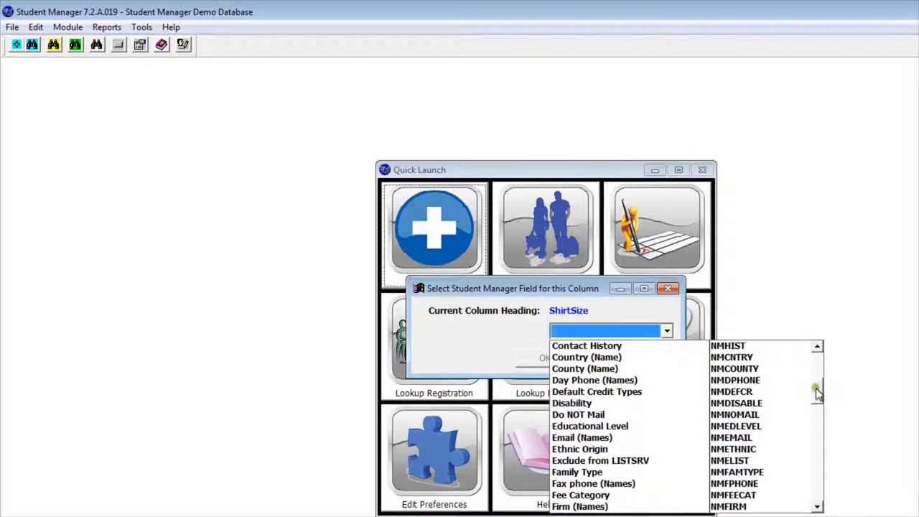
pyautogui.scroll(-3)
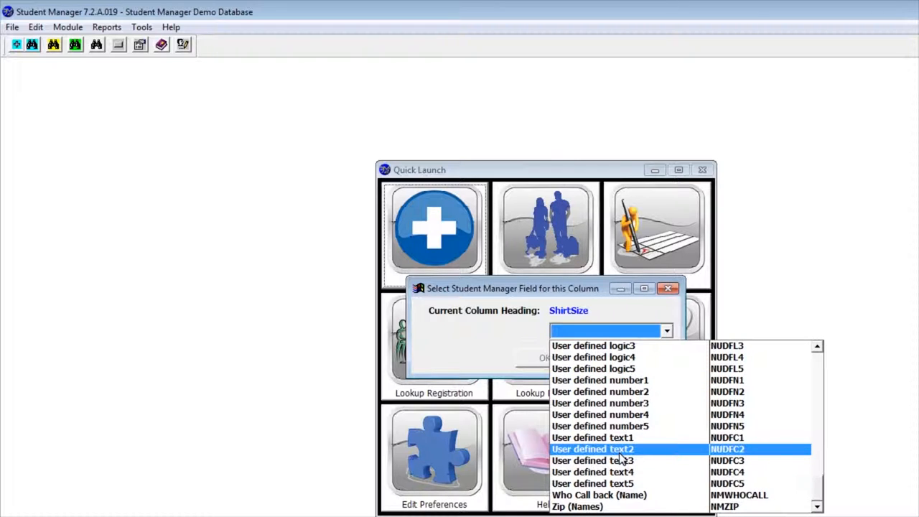
pyautogui.click(591, 460)
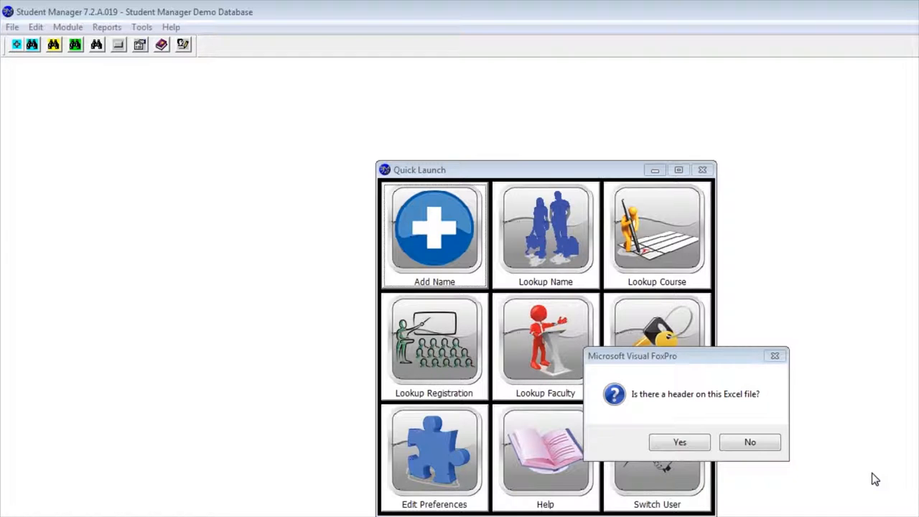
pyautogui.moveTo(721, 419)
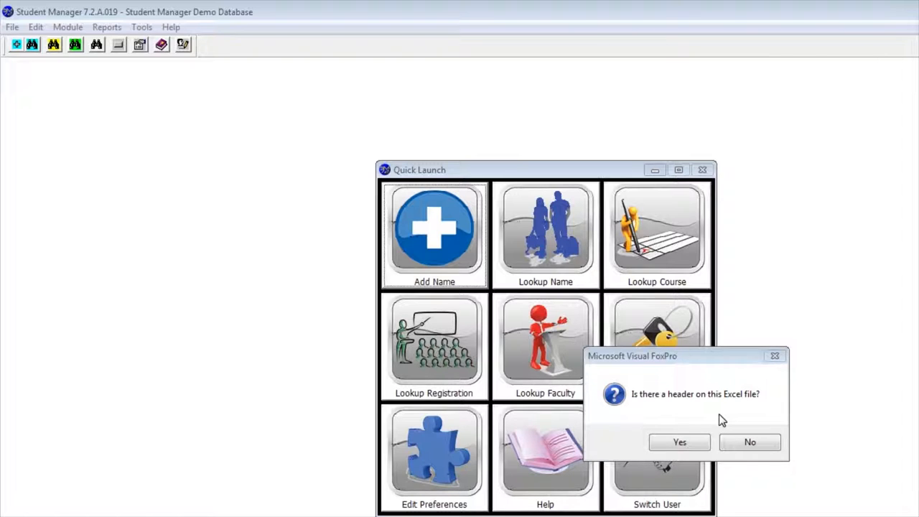
# Answer Yes that the Excel file has a header row
pyautogui.click(679, 442)
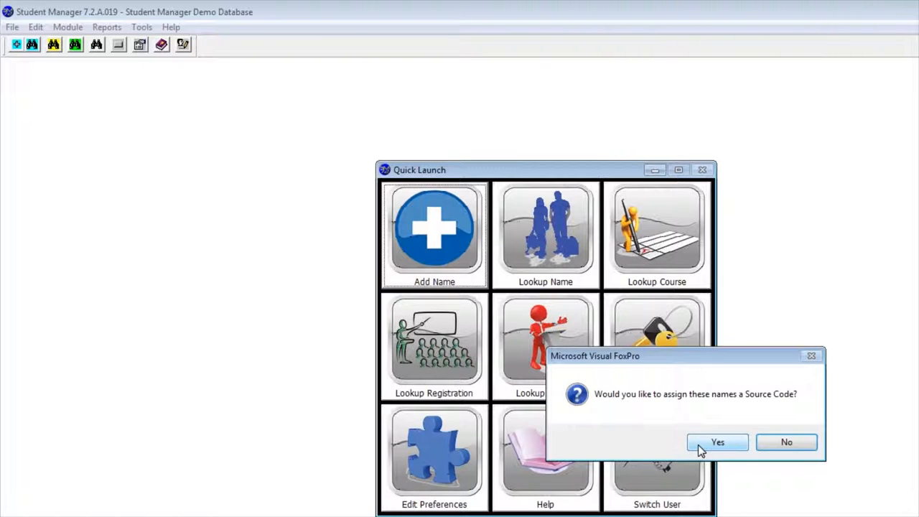
pyautogui.moveTo(701, 428)
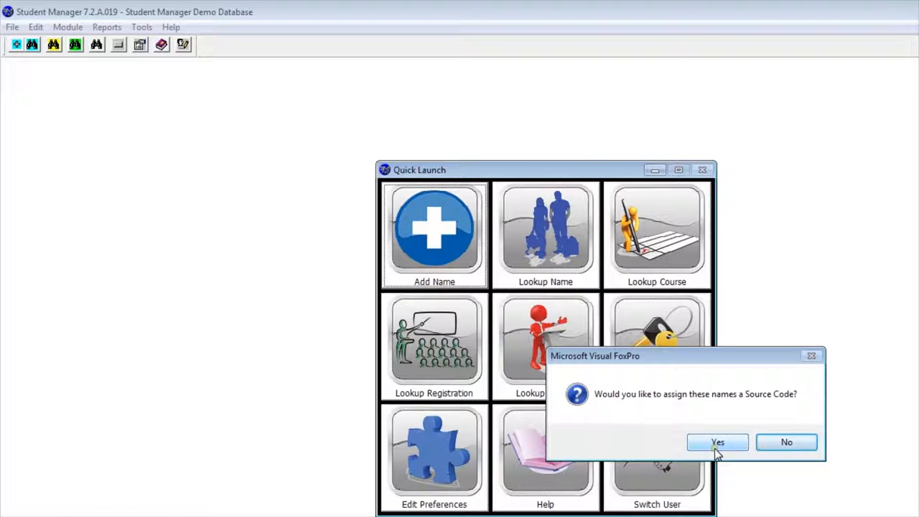
# Answer Yes to assigning the imported names a Source Code
pyautogui.click(717, 442)
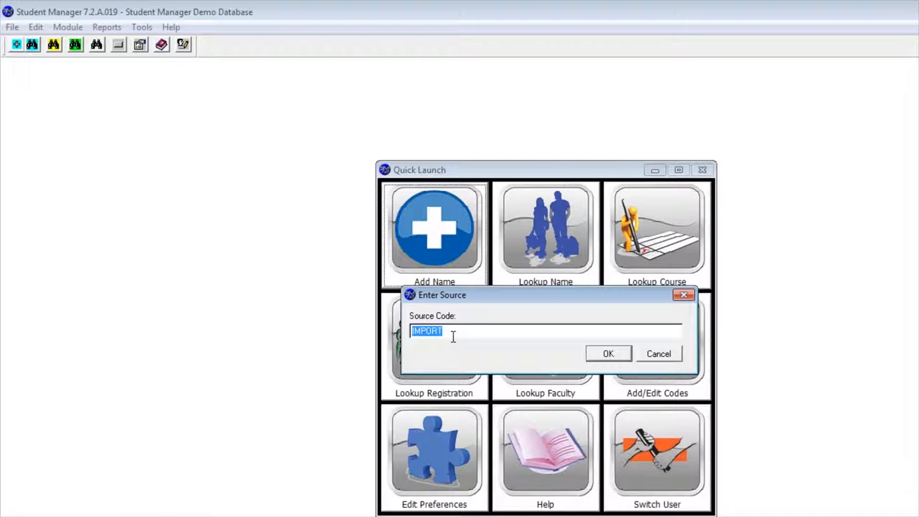
# Enter fall14orient as the Source Code in place of IMPORT and confirm it
pyautogui.write('i')
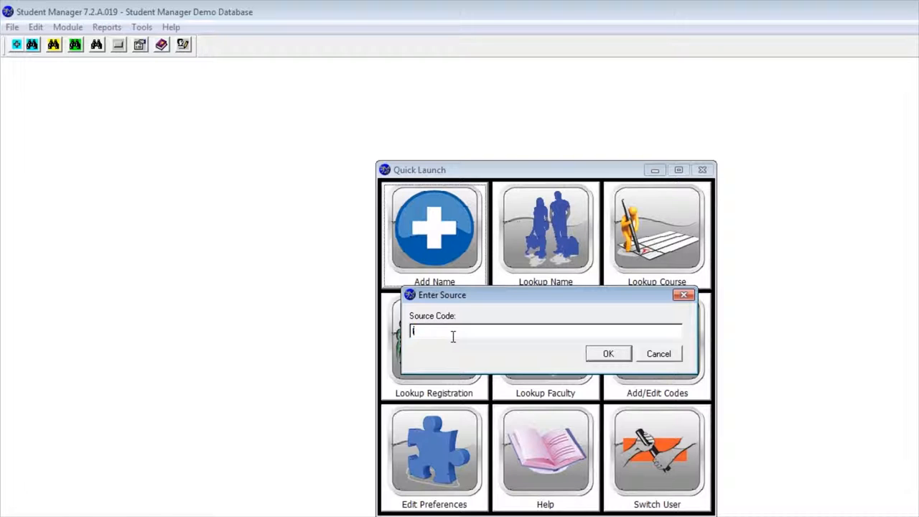
pyautogui.write('fall14ori')
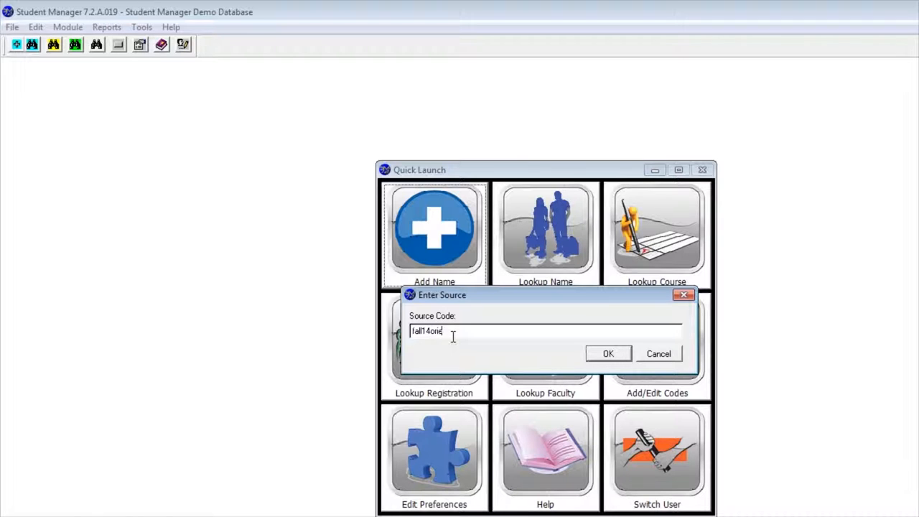
pyautogui.write('ent')
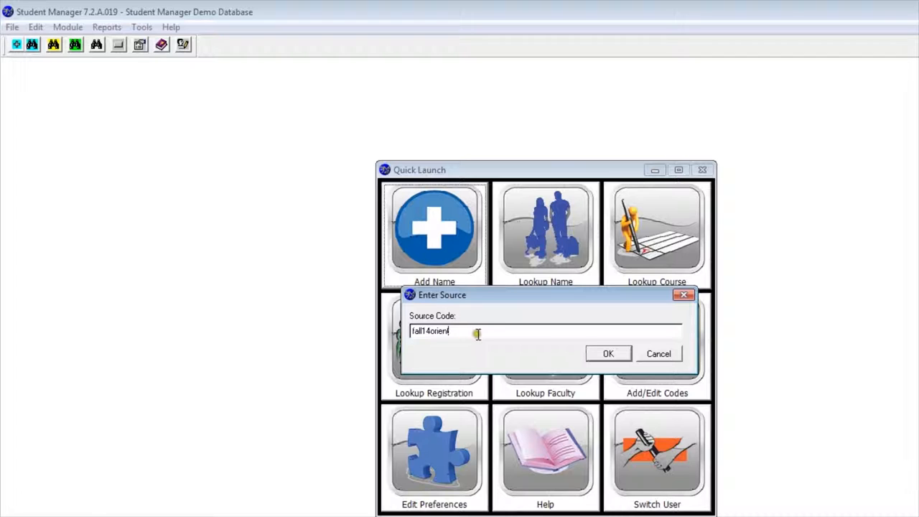
pyautogui.click(608, 353)
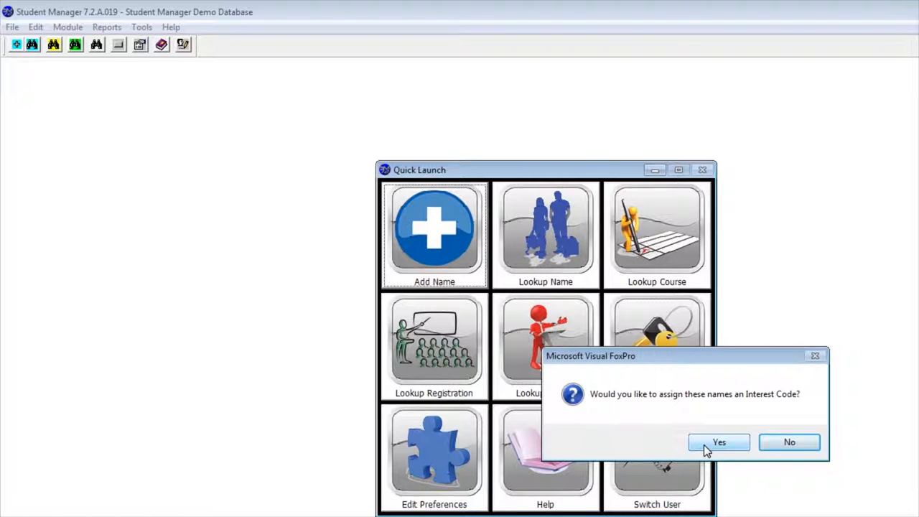
# Assign the Interest Code certificates and complete the import
pyautogui.click(718, 442)
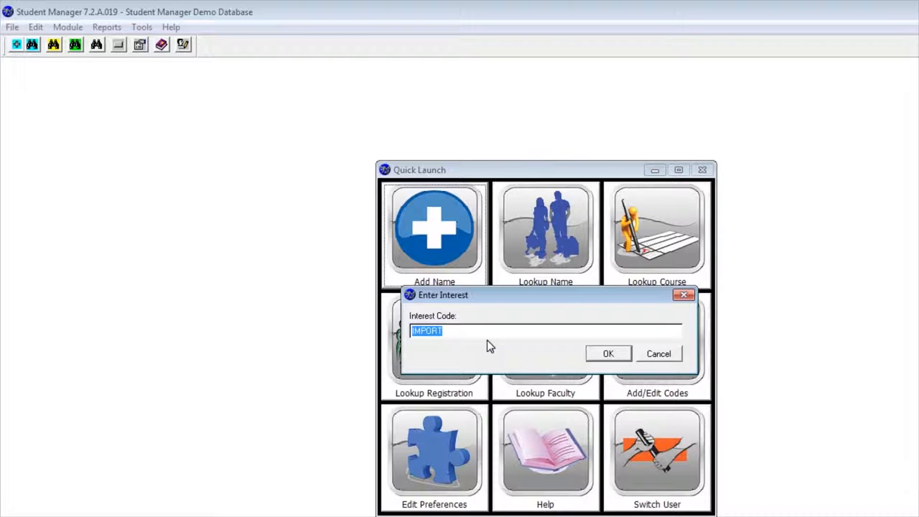
pyautogui.write('certificate')
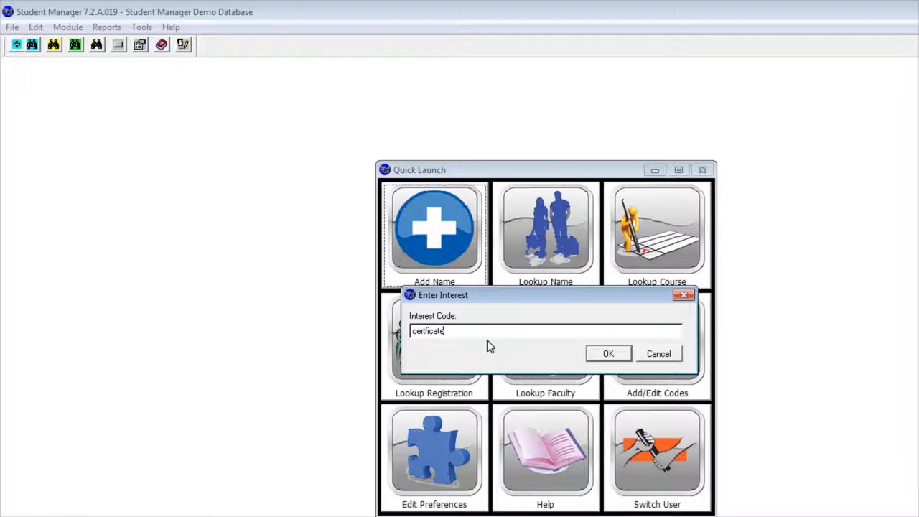
pyautogui.write('s')
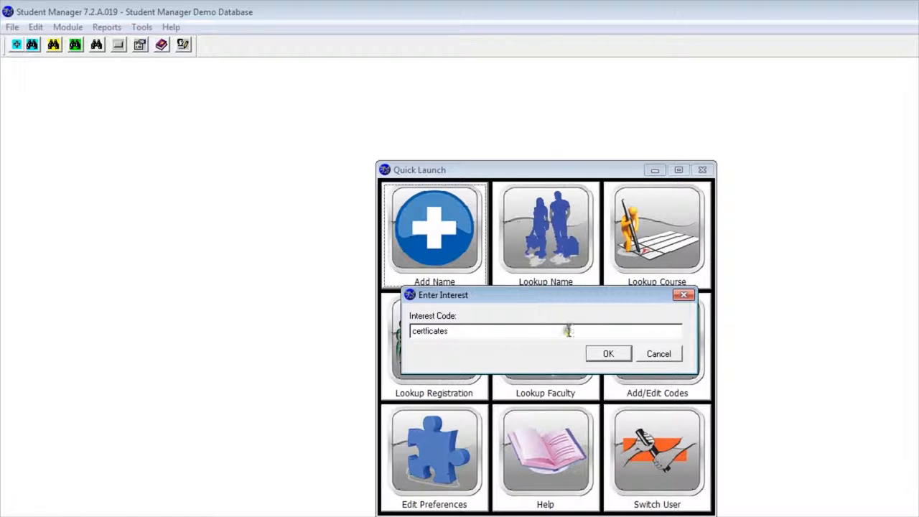
pyautogui.click(607, 353)
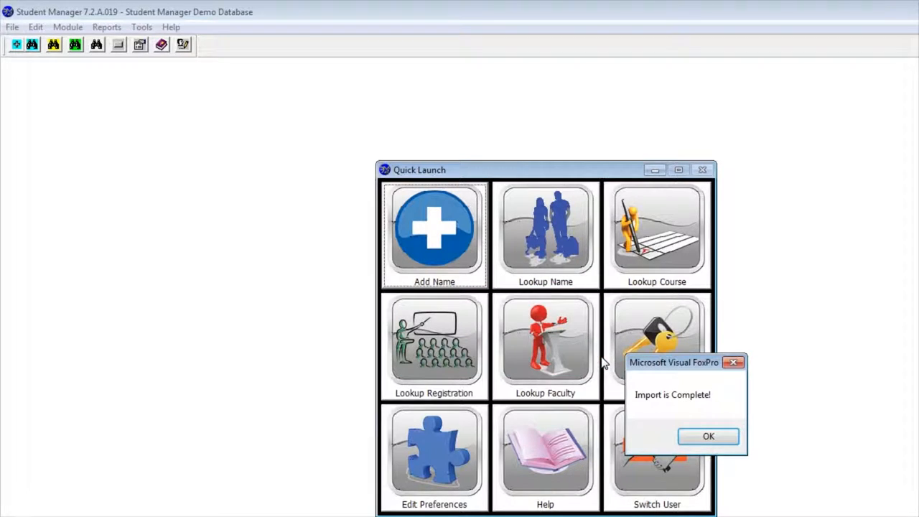